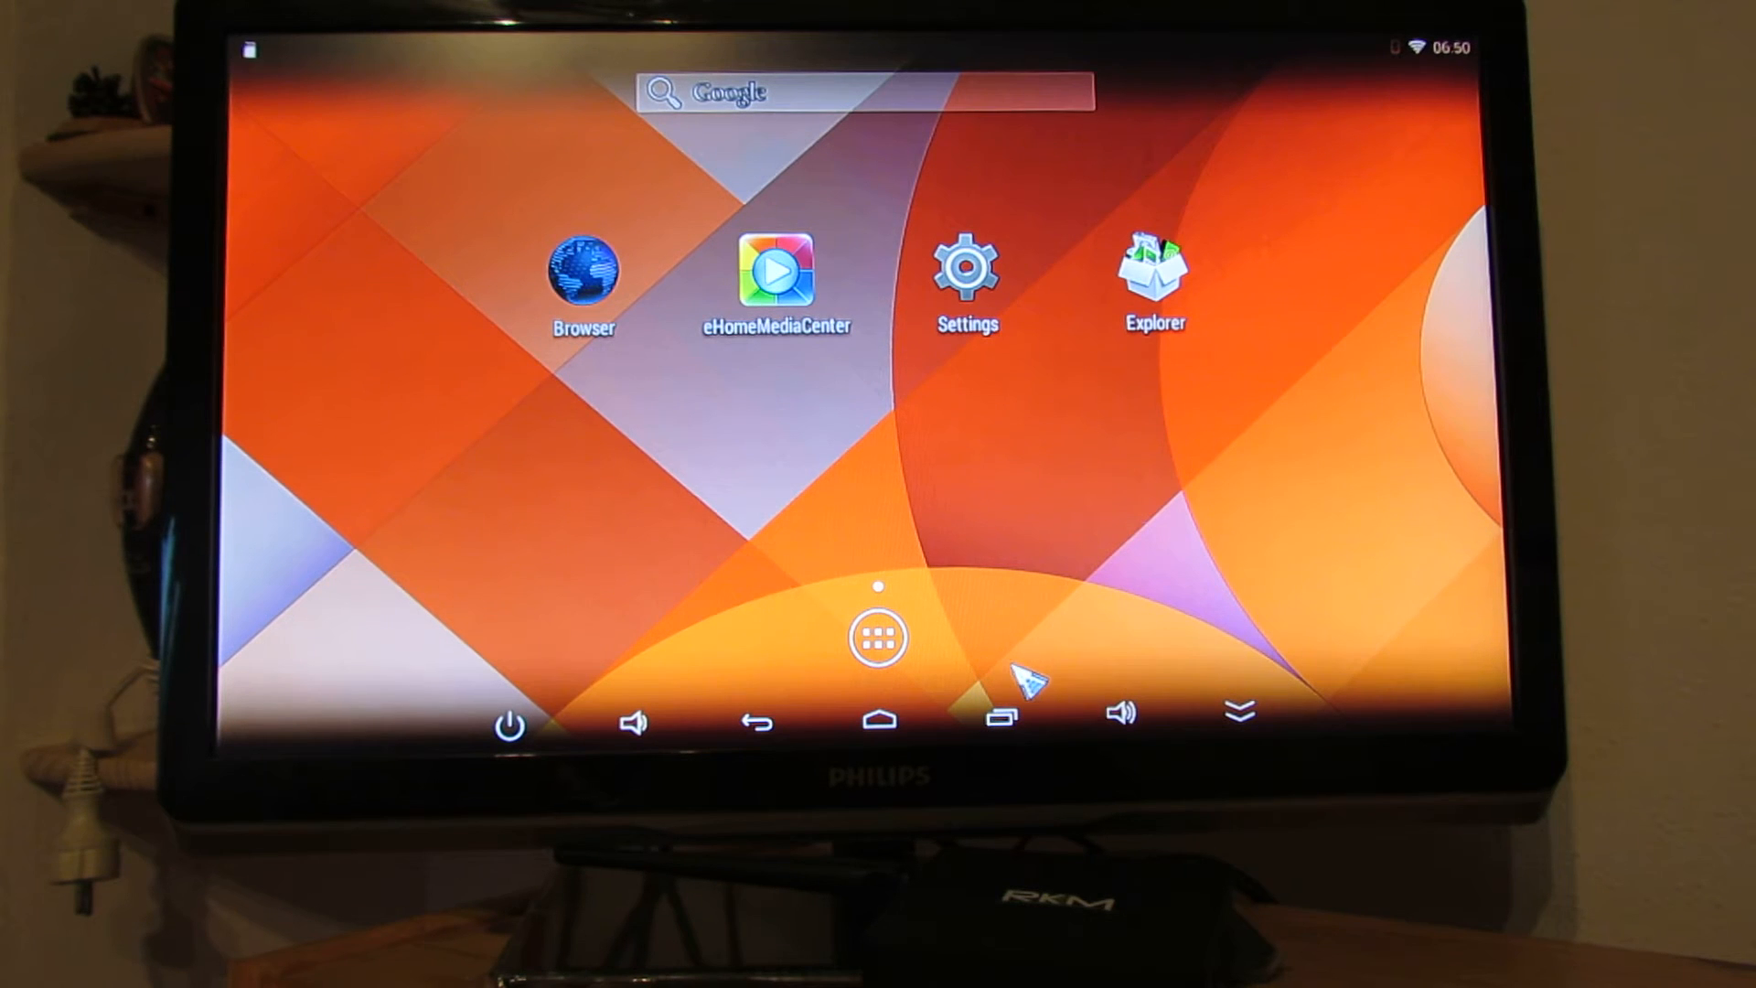
pyautogui.moveTo(1053, 663)
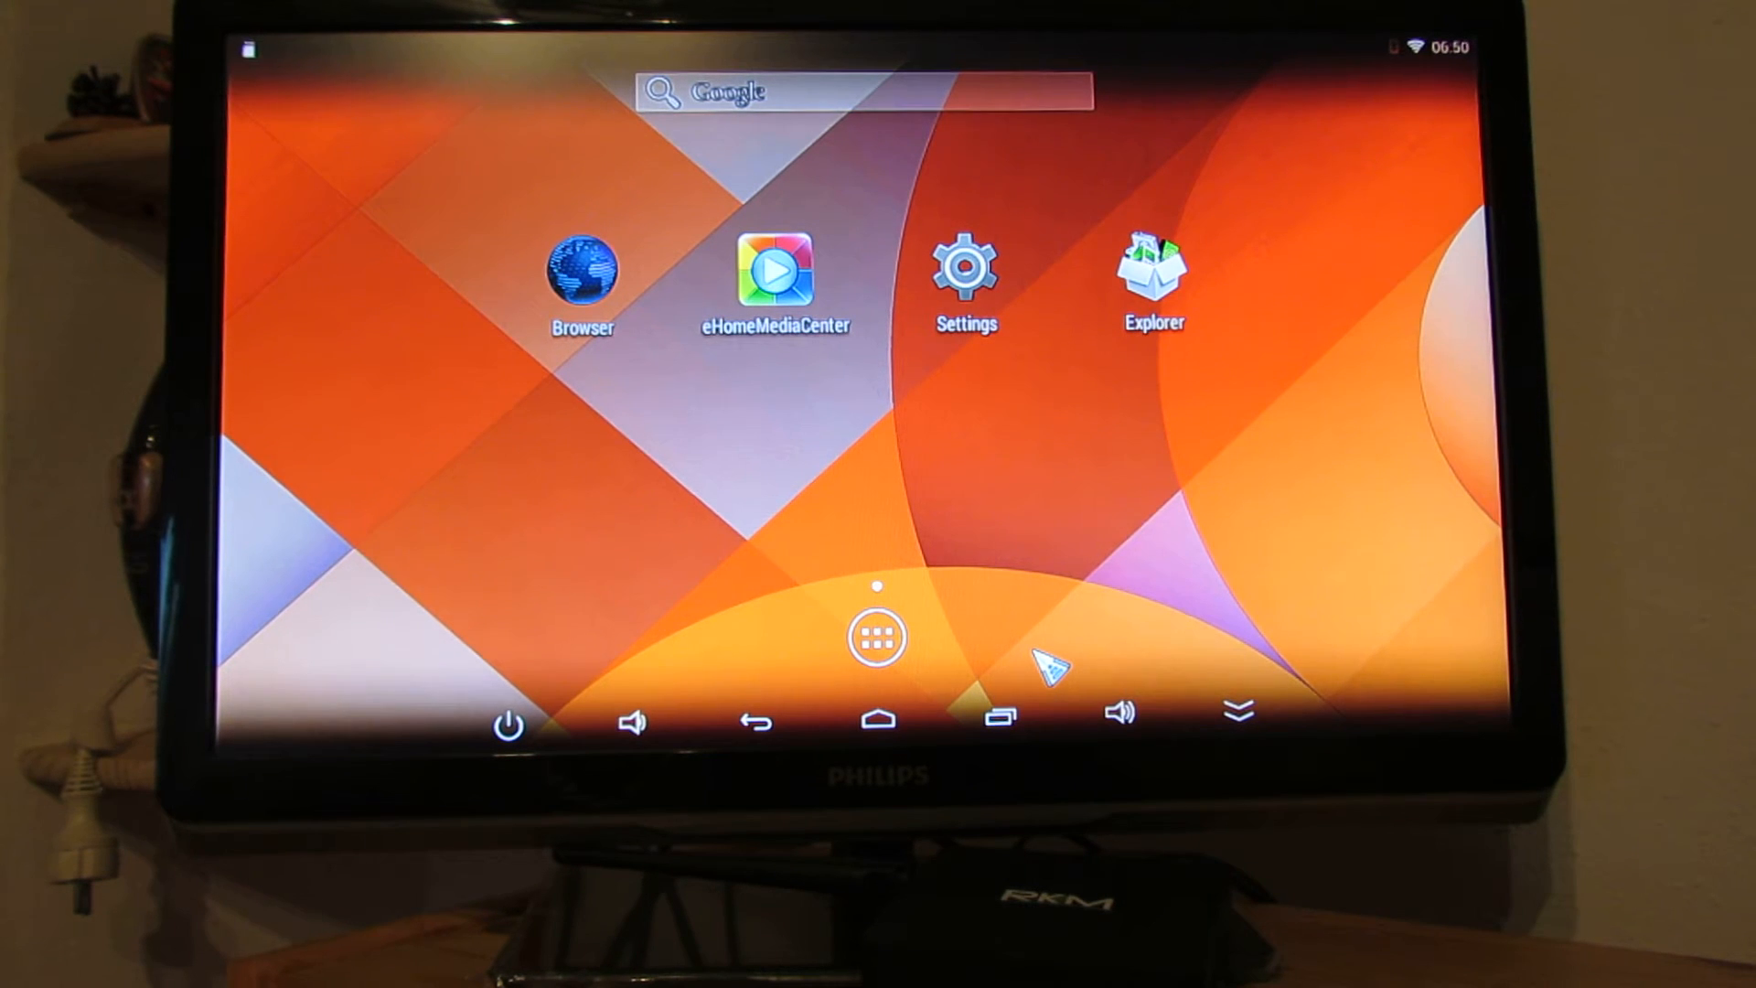
pyautogui.moveTo(1042, 649)
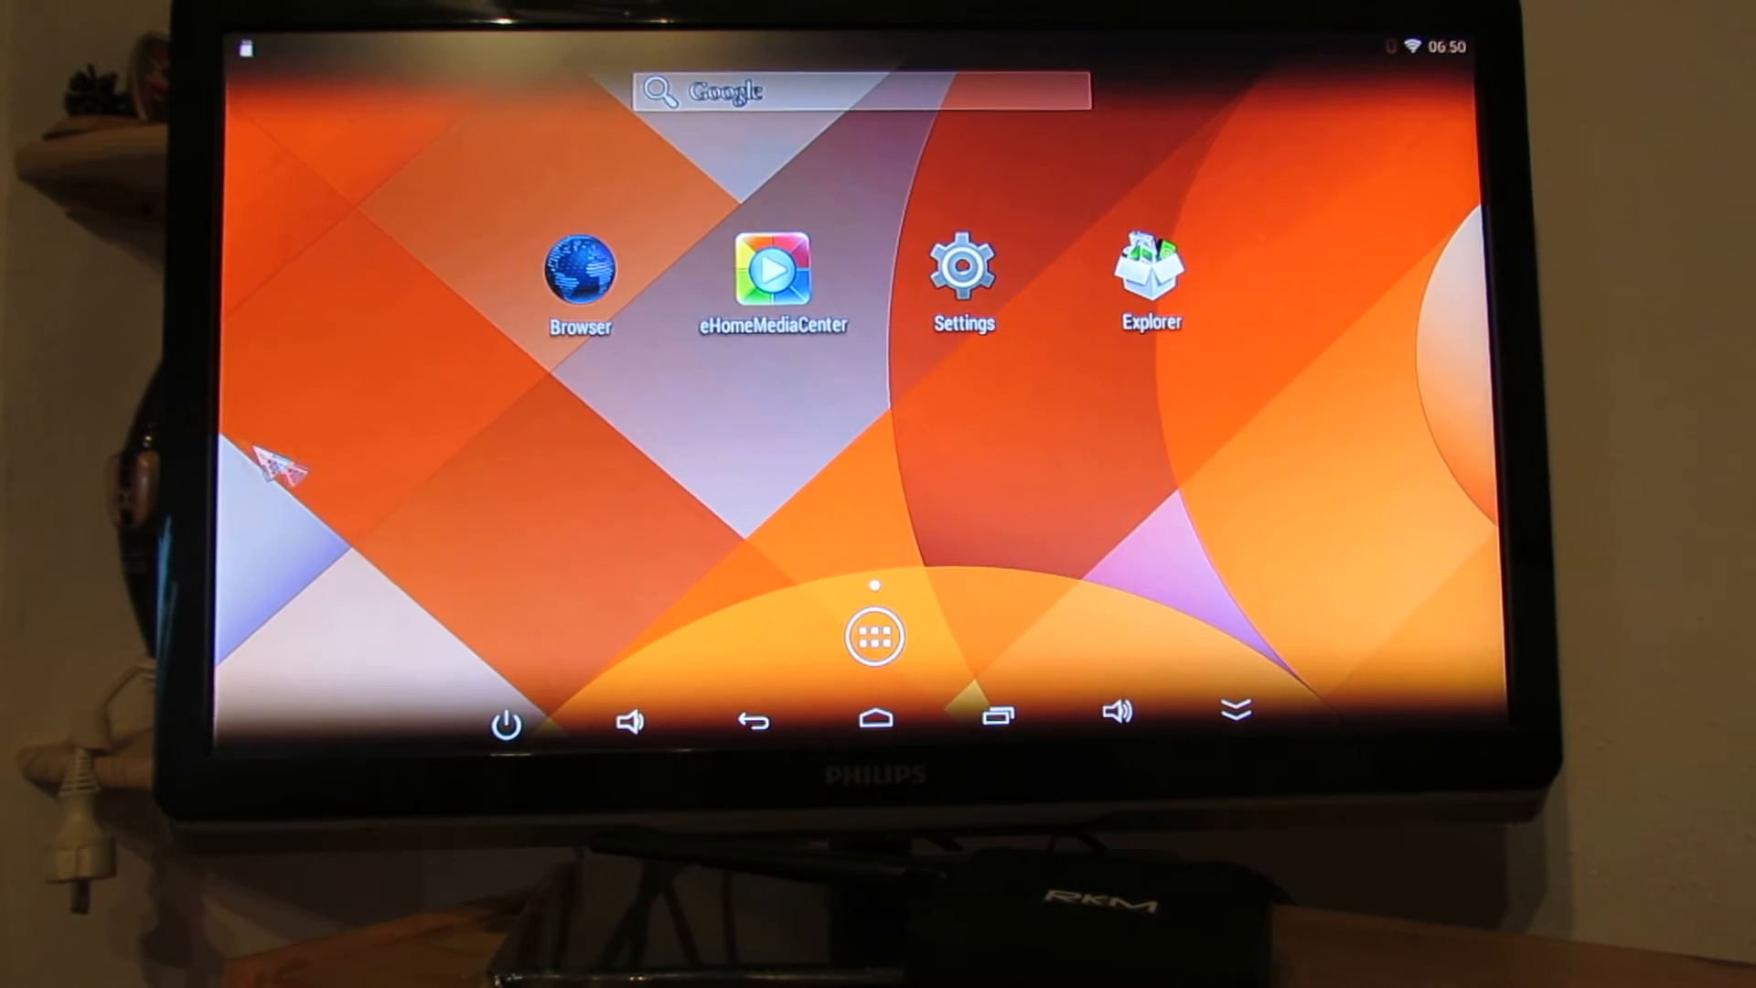
pyautogui.moveTo(845, 470)
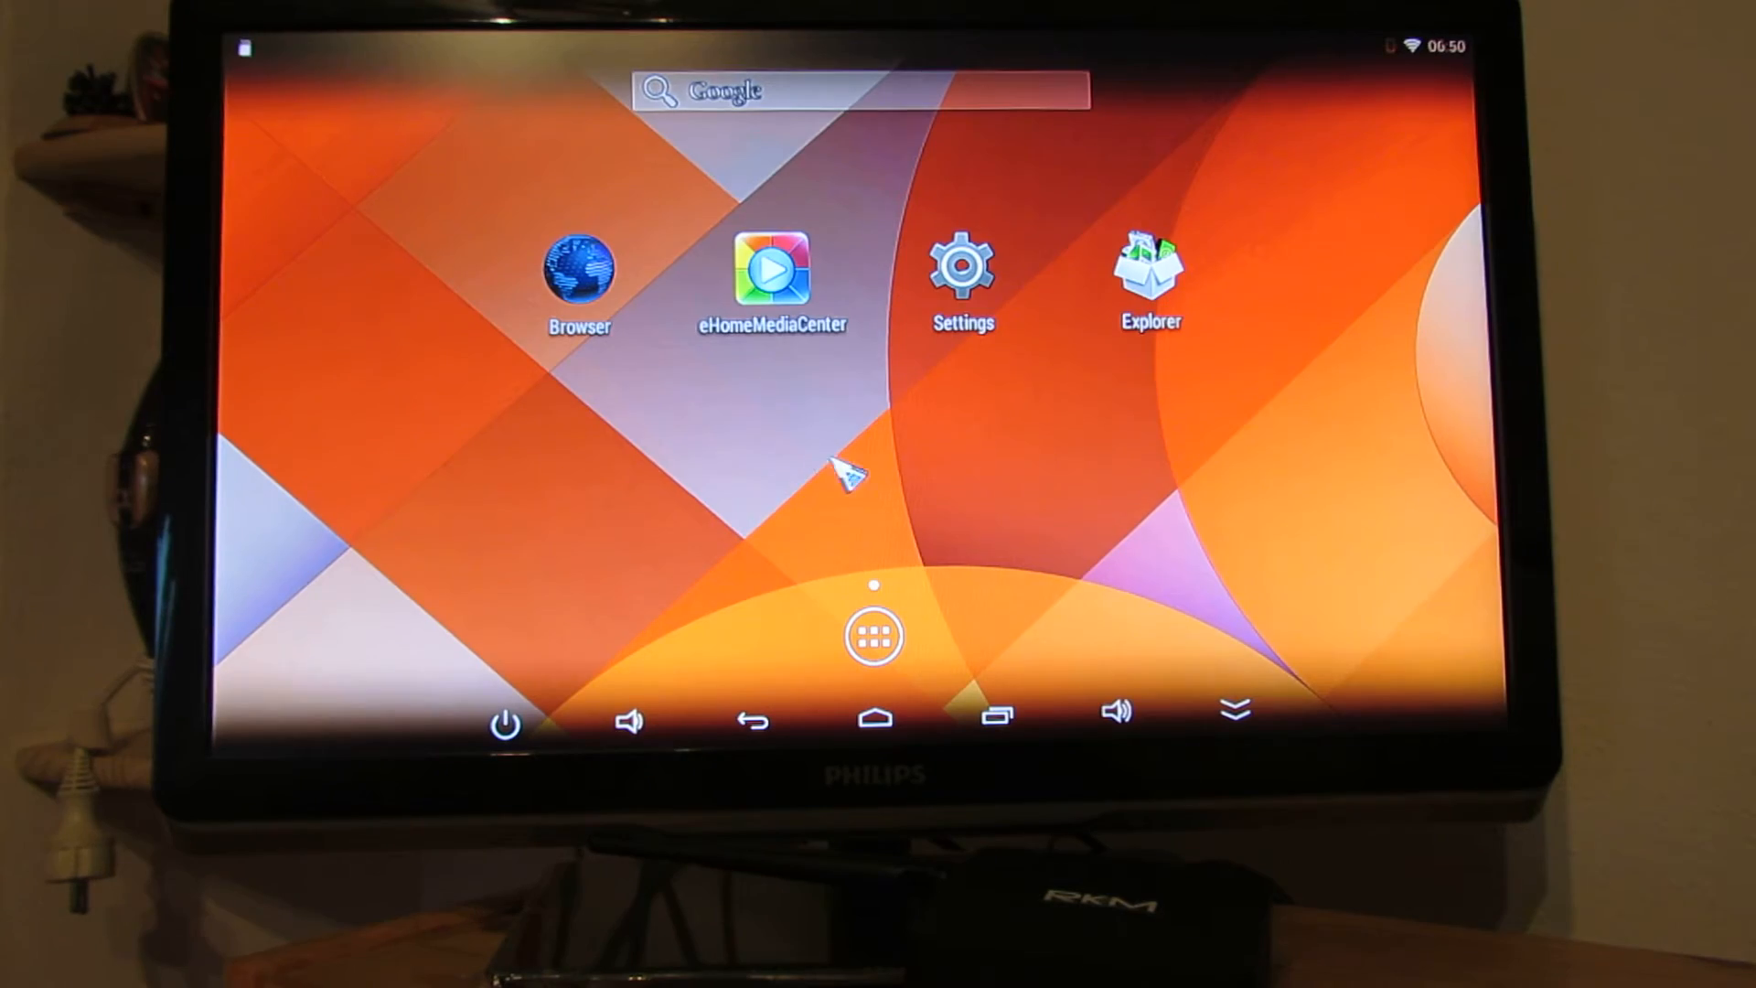
# Open About device and tap Android version 4.4.2 to reveal the KitKat 'K' easter egg.
pyautogui.click(961, 266)
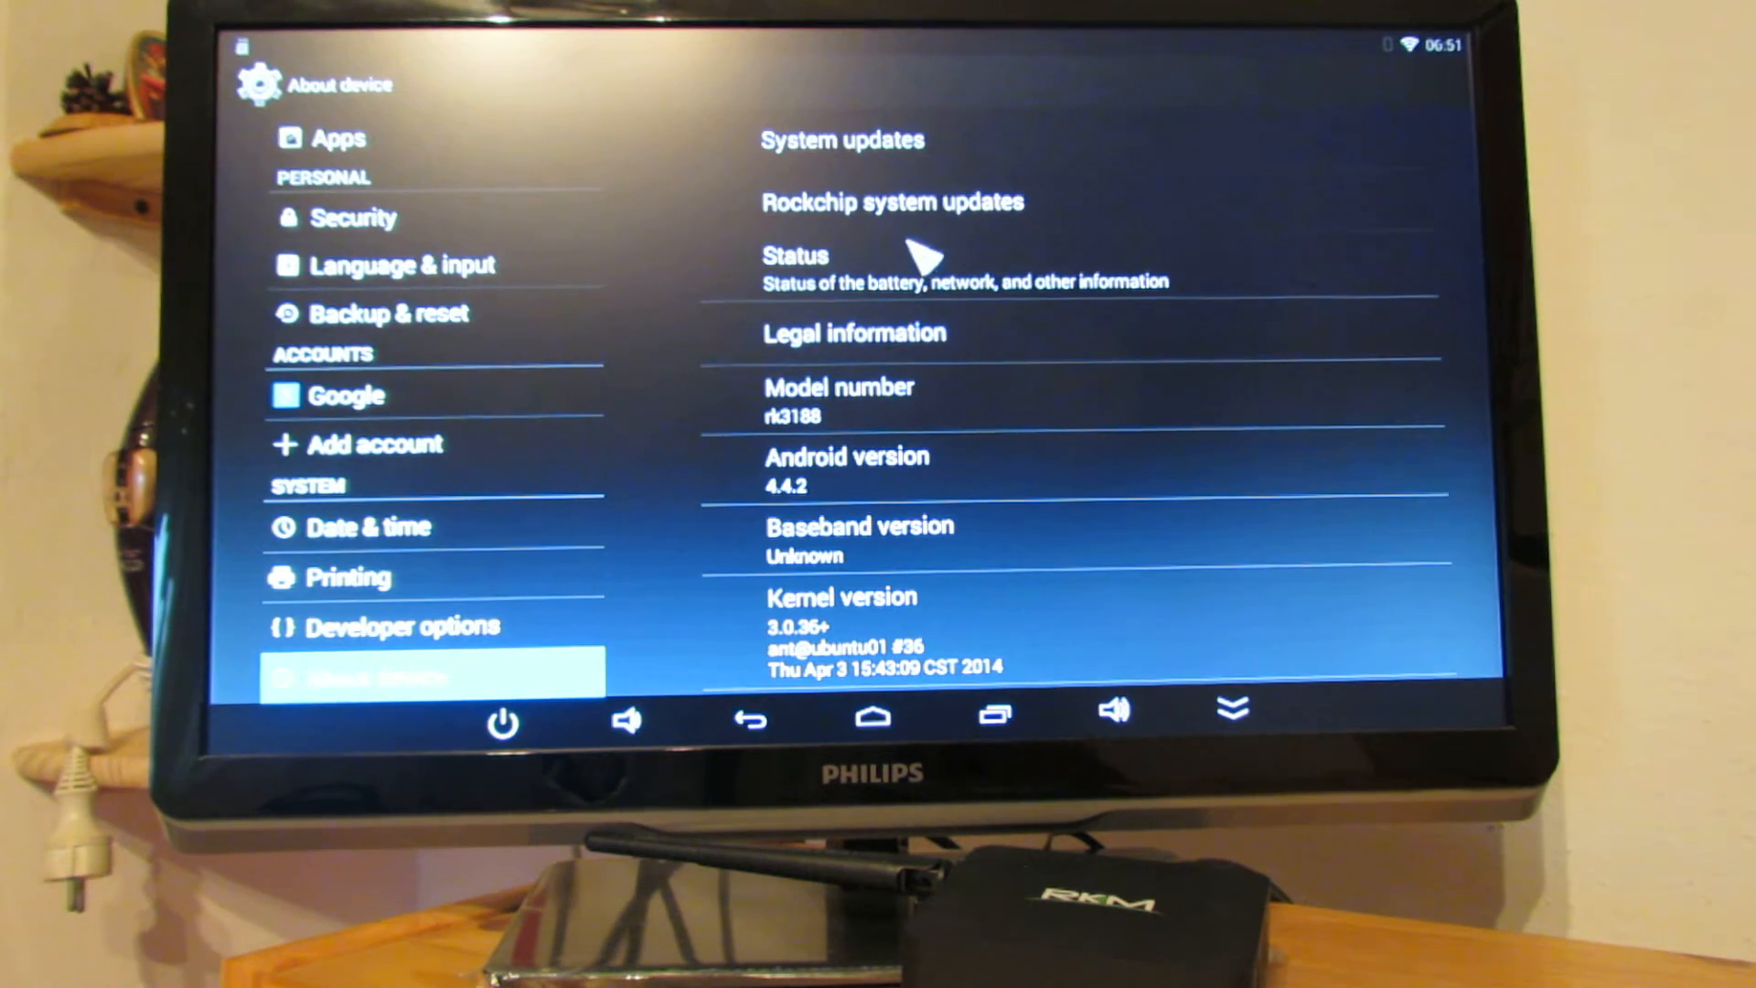
pyautogui.moveTo(1192, 201)
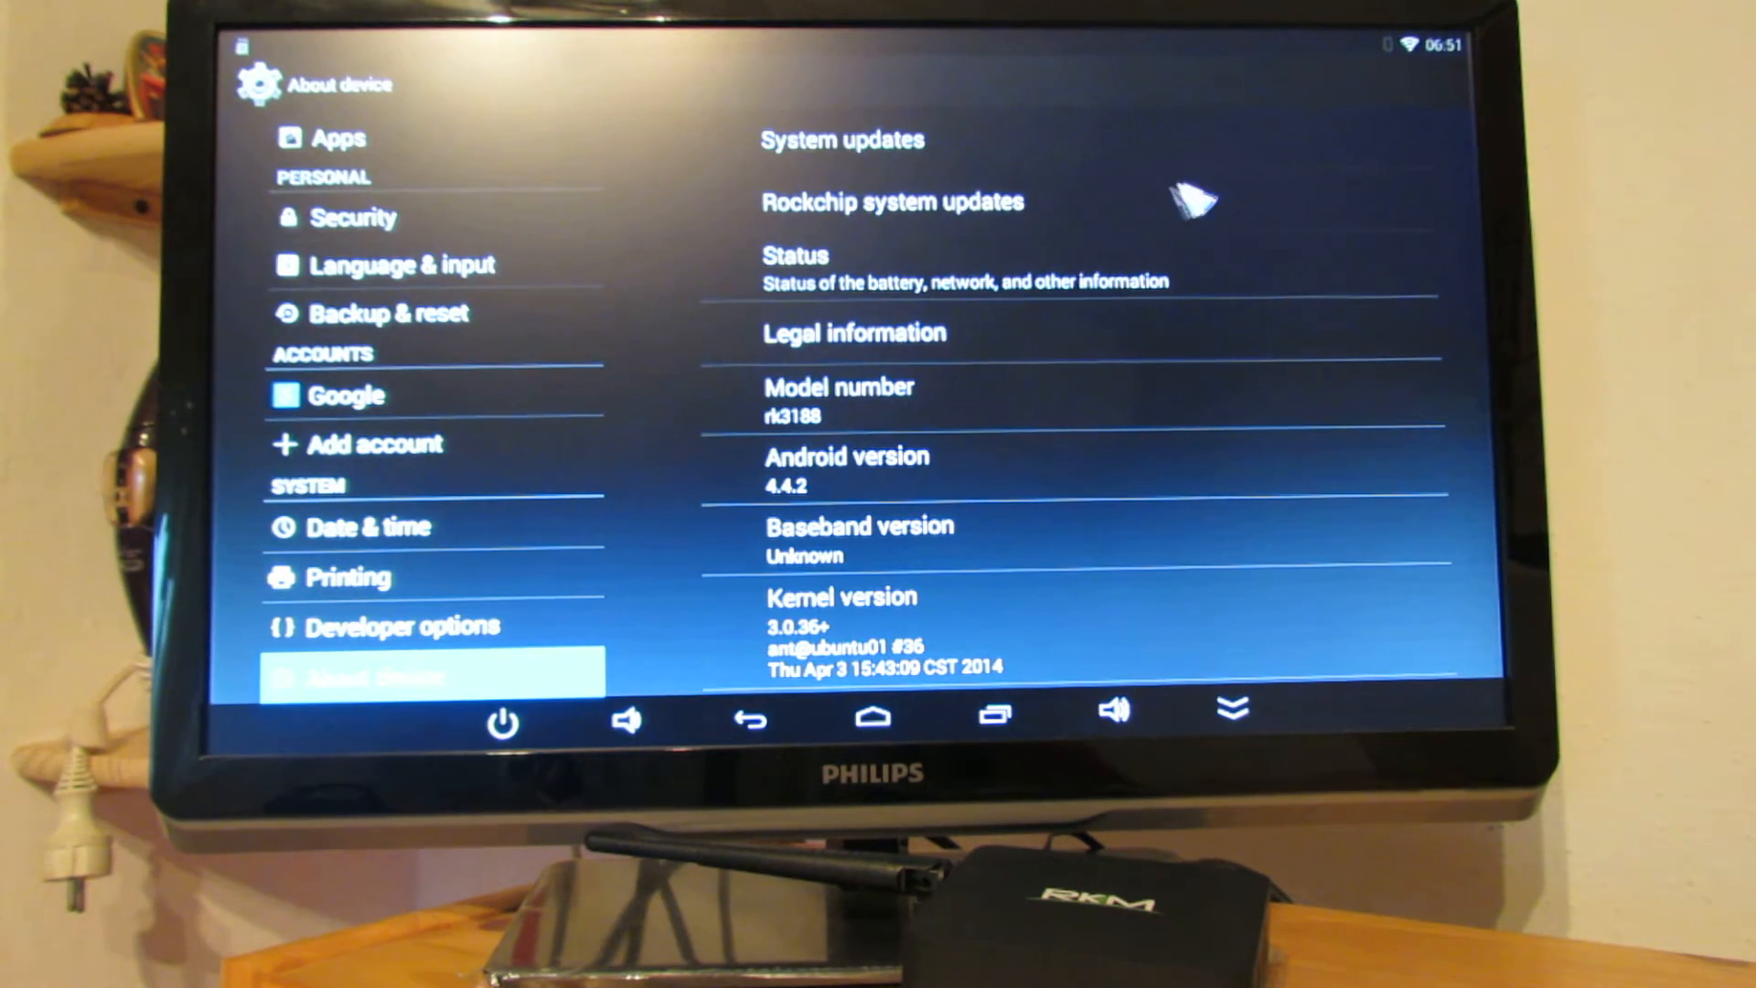
pyautogui.moveTo(1490, 448)
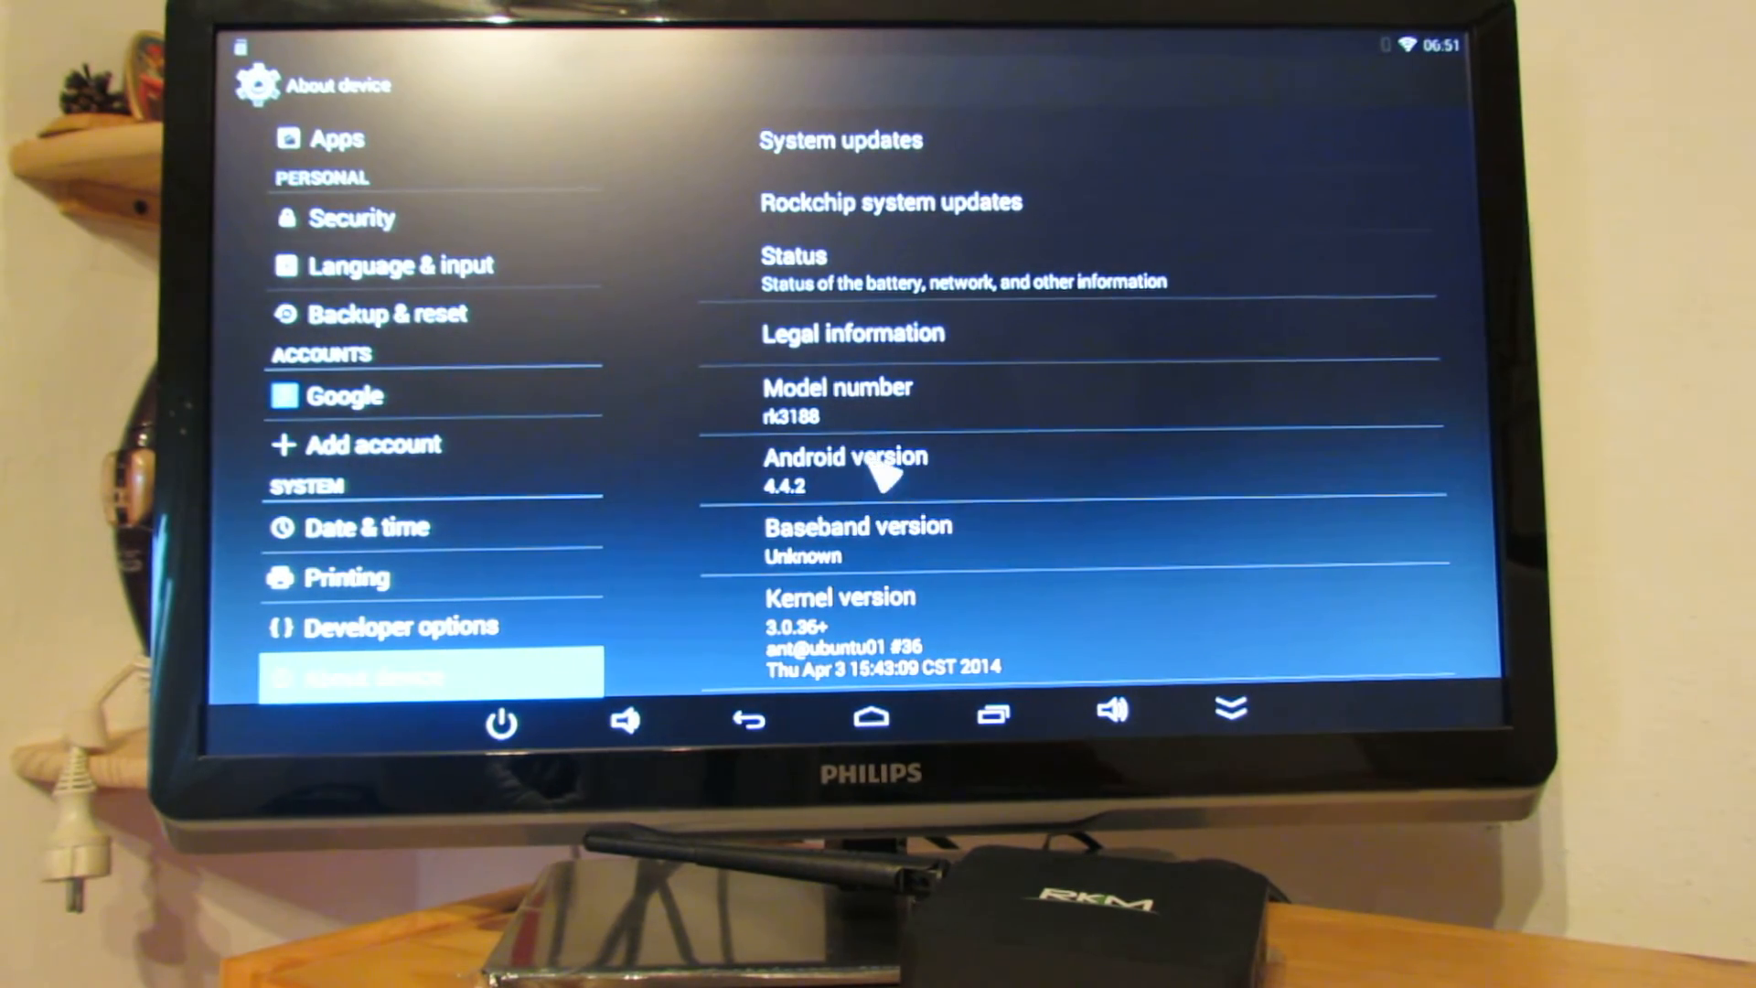
pyautogui.moveTo(929, 475)
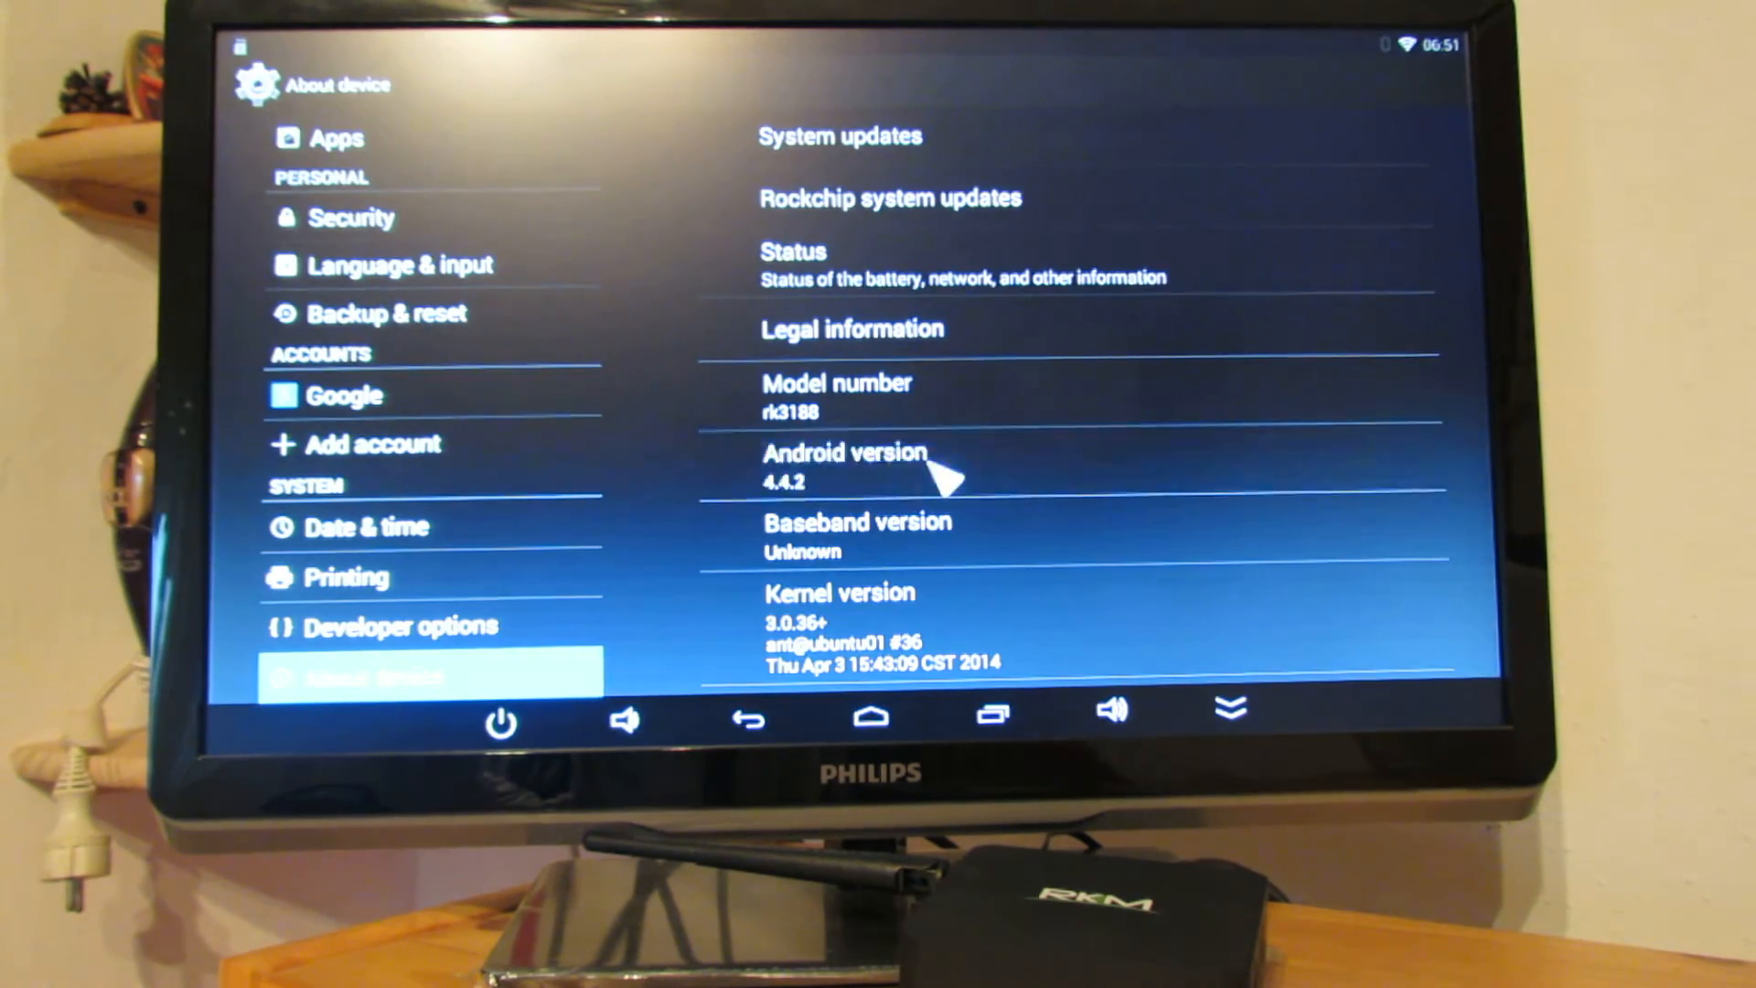
pyautogui.click(845, 464)
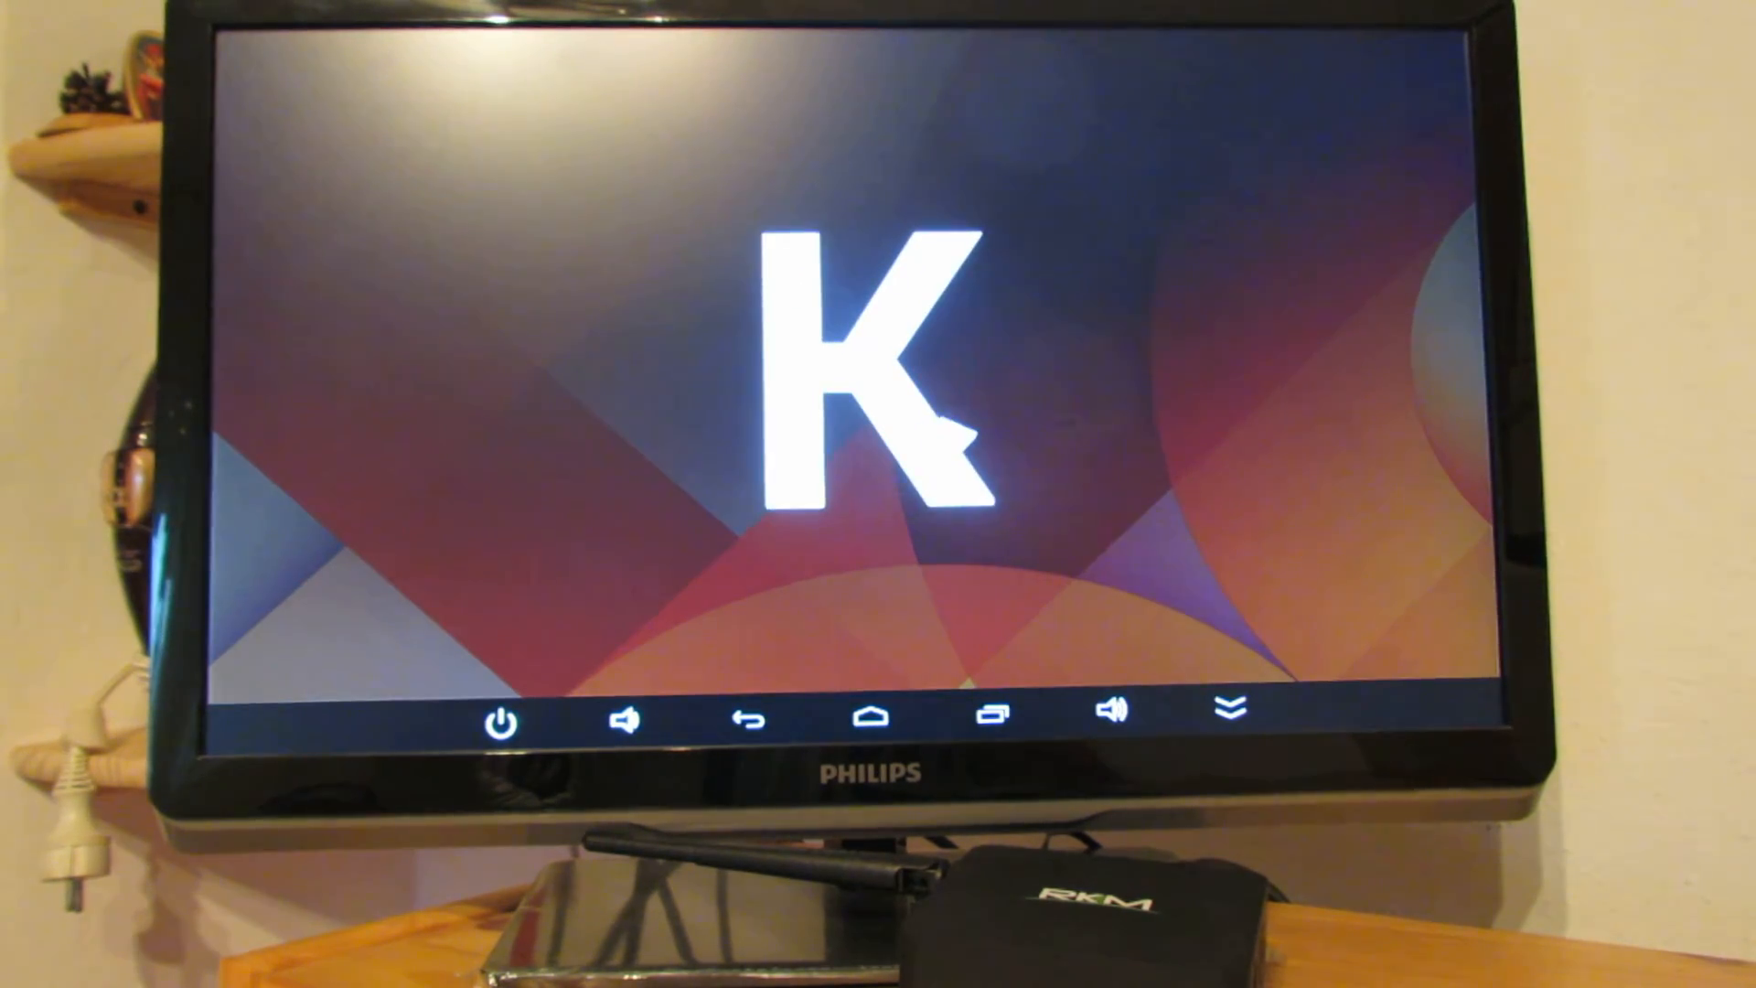